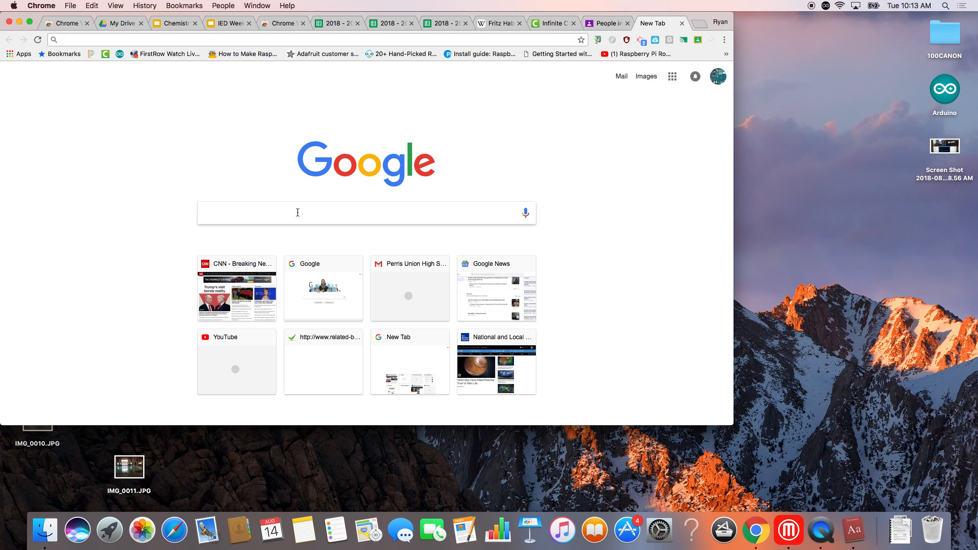
- Google 'my pltw' and follow the myPLTW result to its login page
type("my pltw")
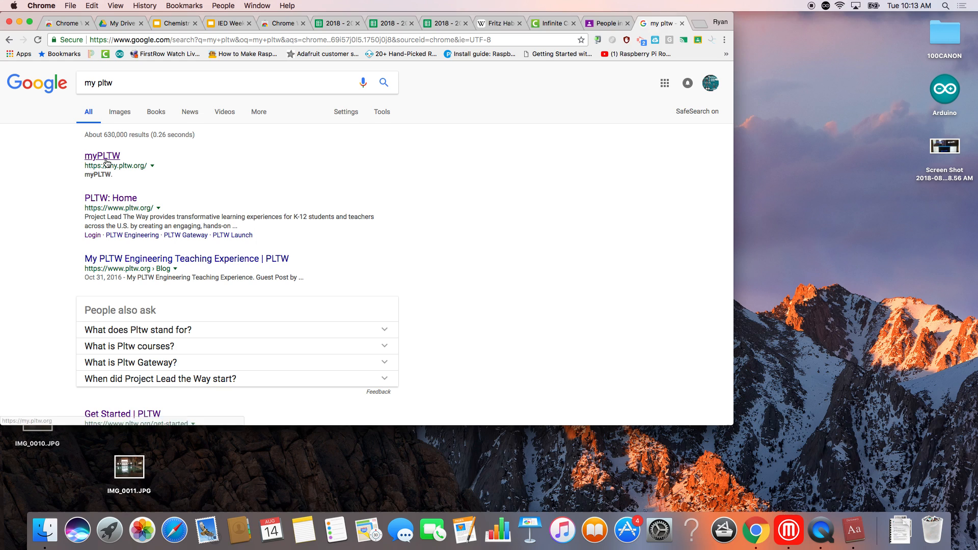
left_click(102, 156)
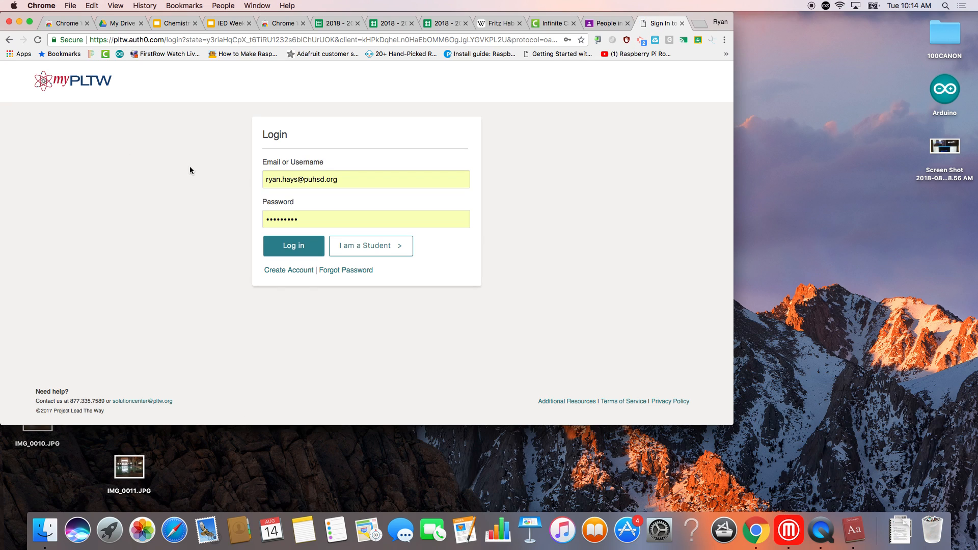
mouse_move(259, 183)
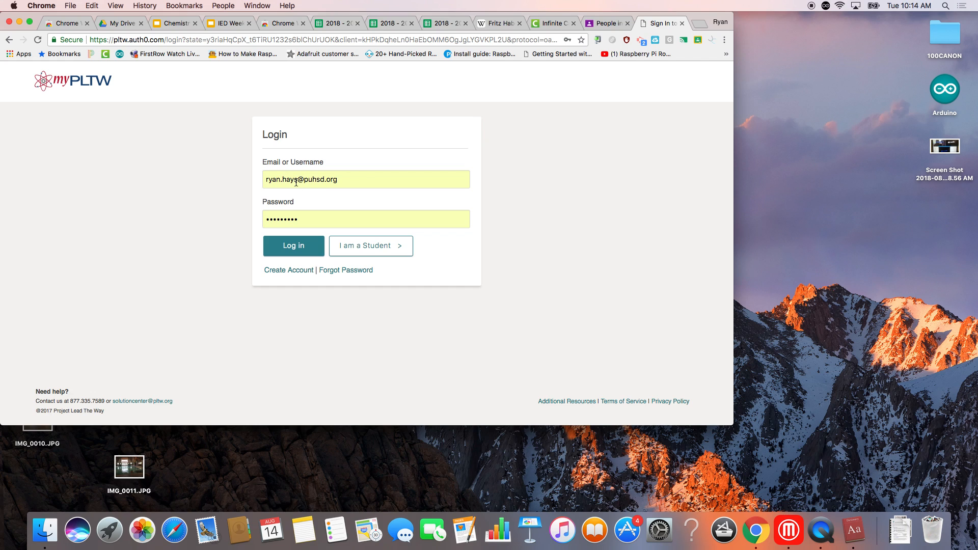
mouse_move(259, 185)
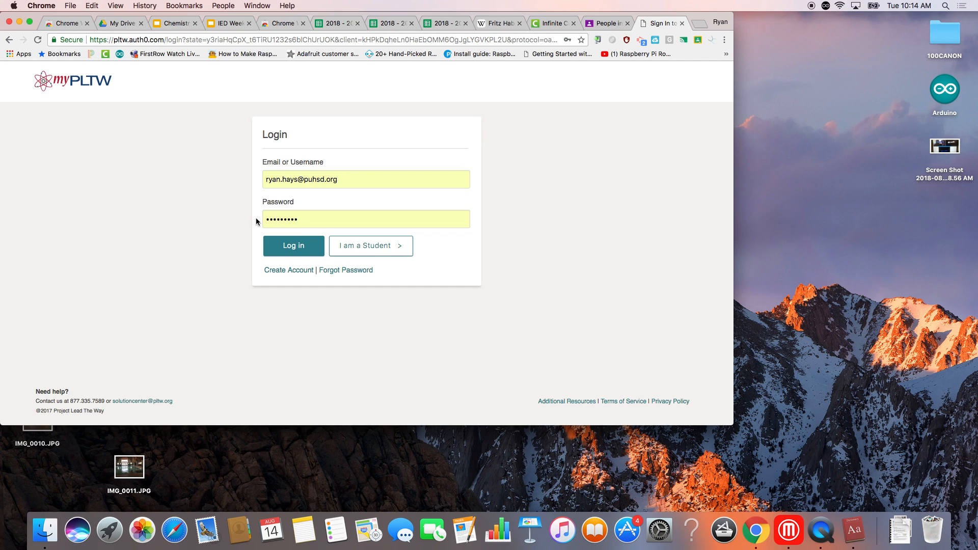
mouse_move(257, 181)
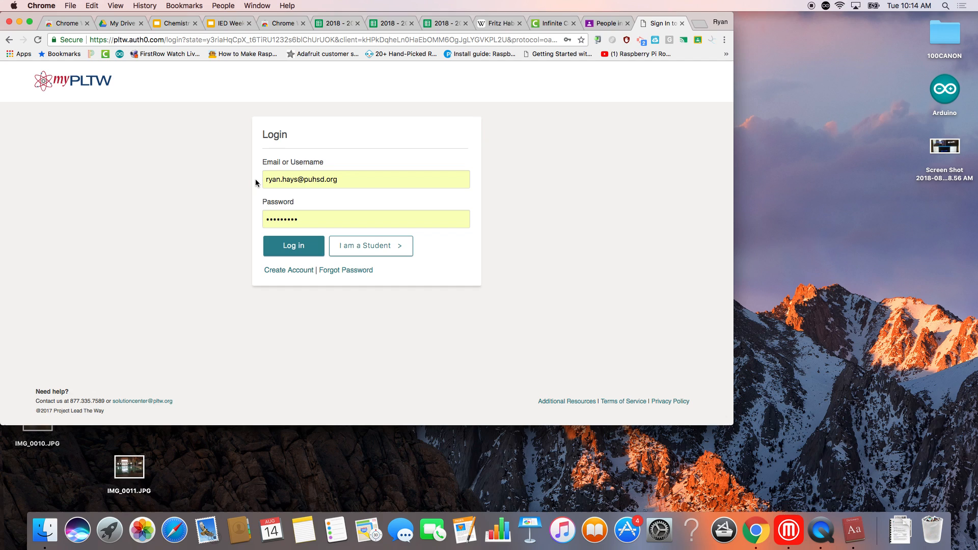
mouse_move(259, 237)
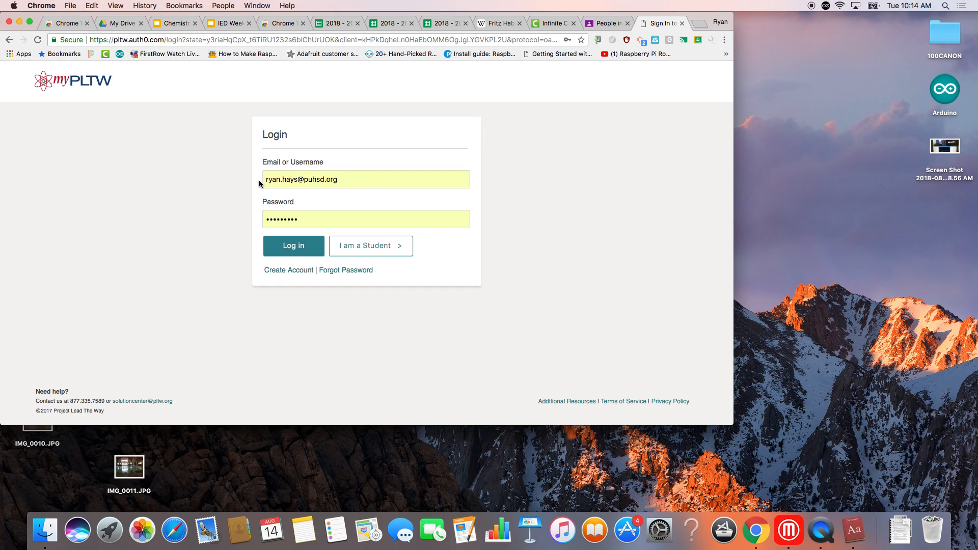
mouse_move(261, 189)
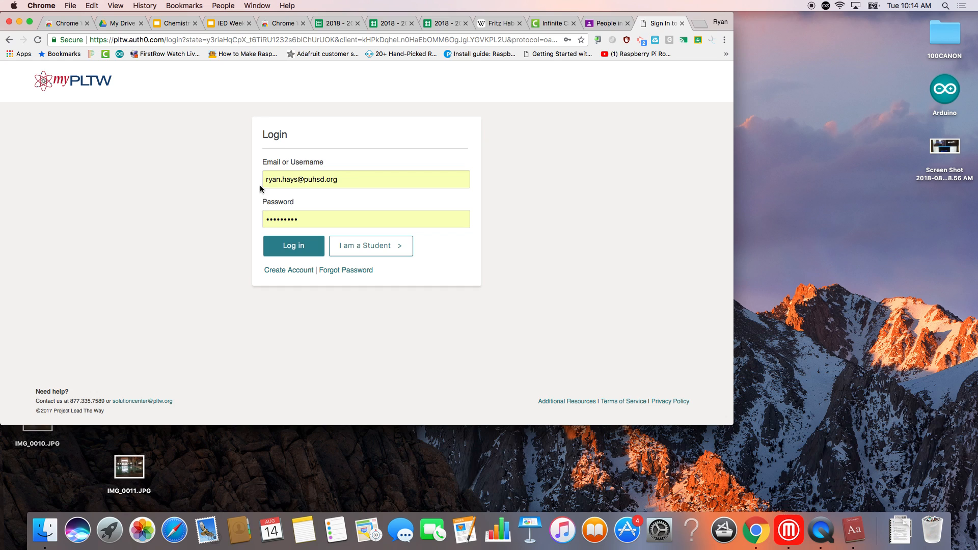
- Log in to myPLTW with the pre-filled email and password
left_click(293, 246)
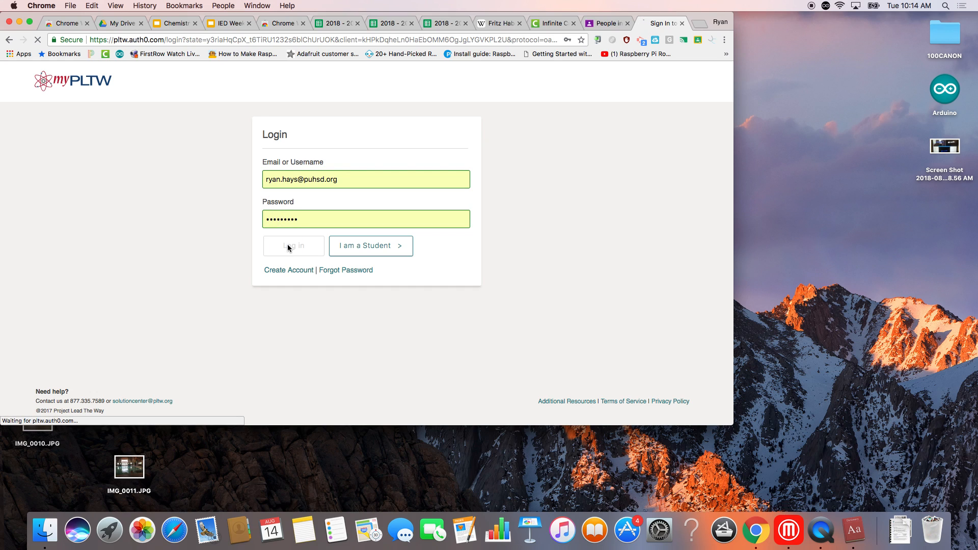
- Open the Courses tile from the Welcome back dashboard
left_click(292, 245)
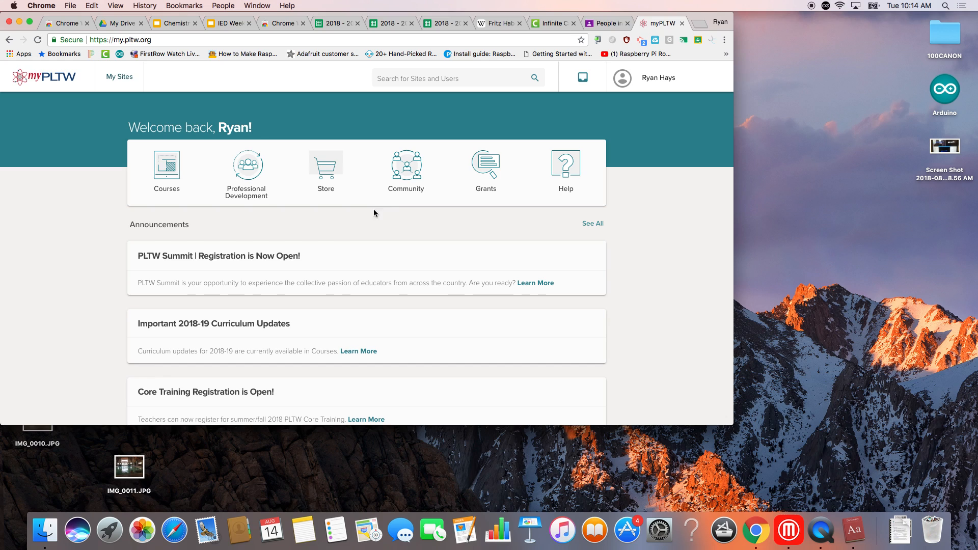
mouse_move(166, 166)
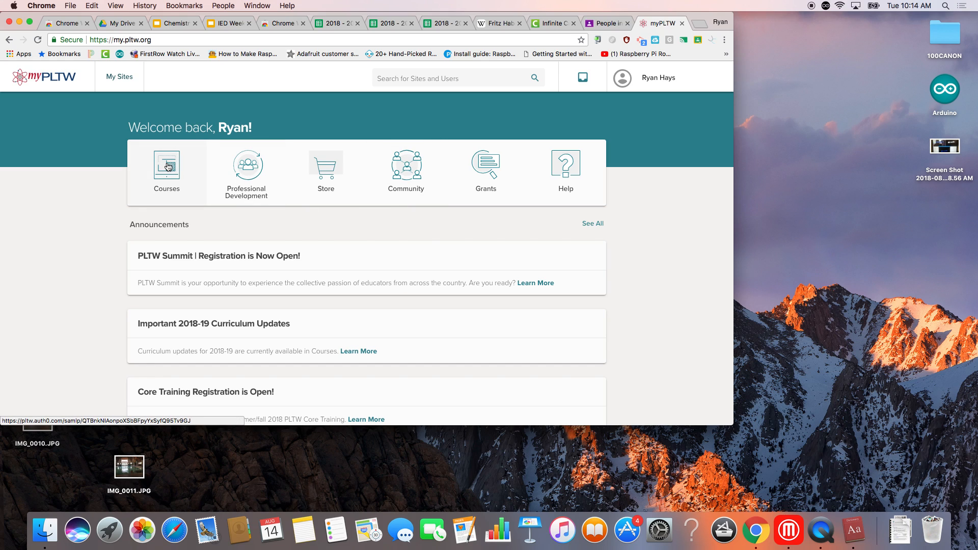
left_click(167, 167)
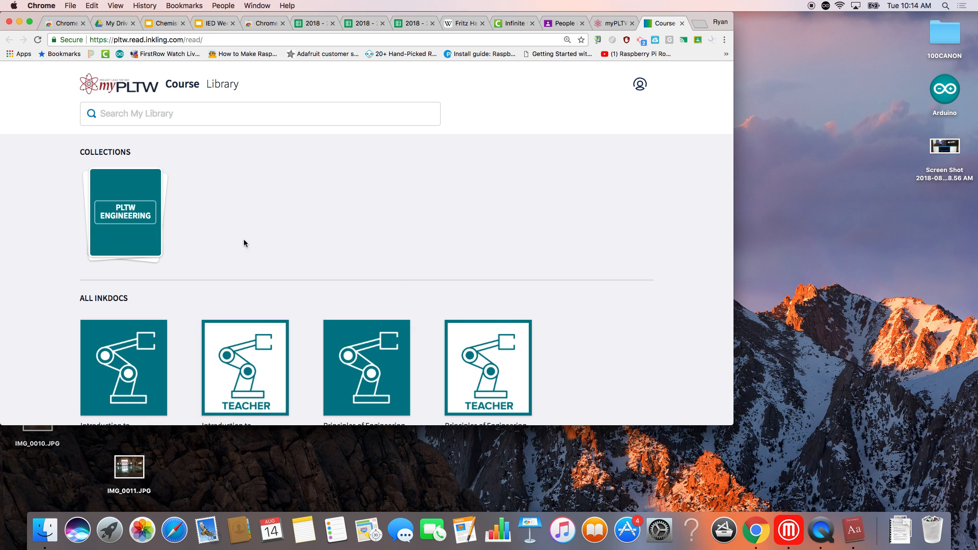
- Scroll the course library down to the All Inkdocs list
scroll("down", 3)
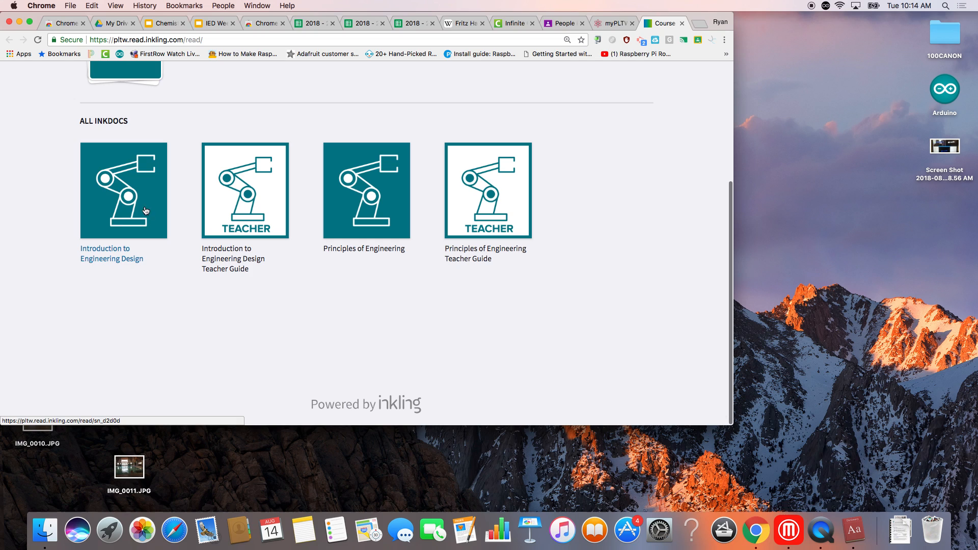
mouse_move(120, 200)
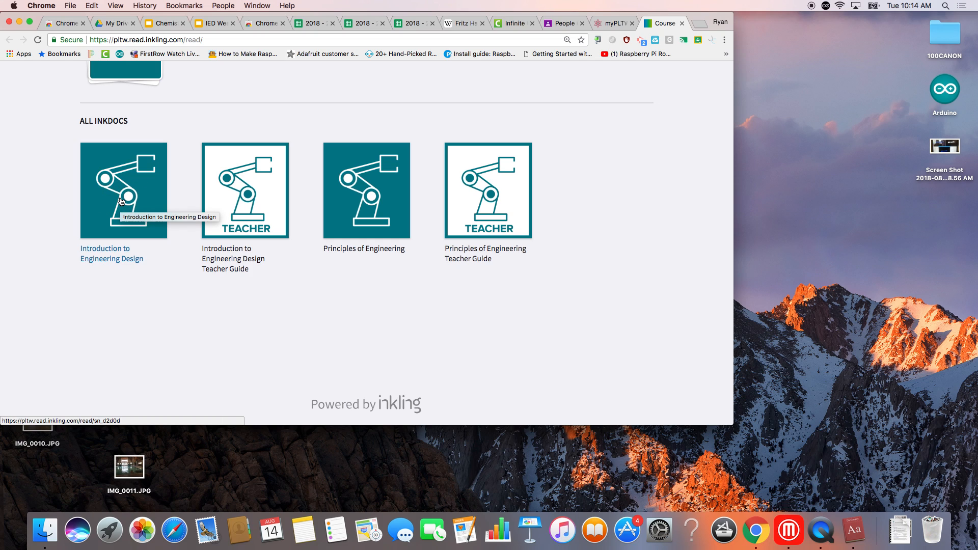
mouse_move(116, 261)
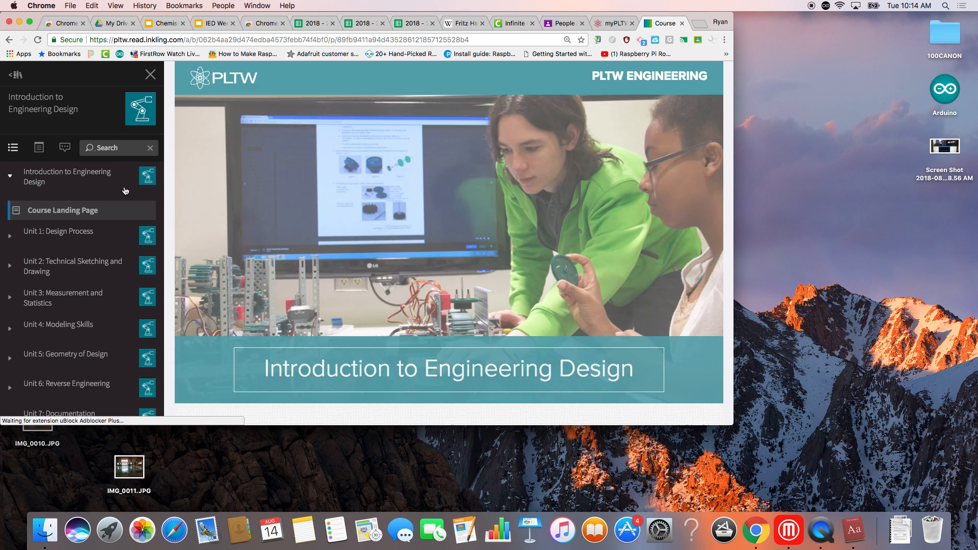
- Scroll through the Introduction to Engineering Design unit cards, starting at Unit 1: Design Process
scroll("down", 3)
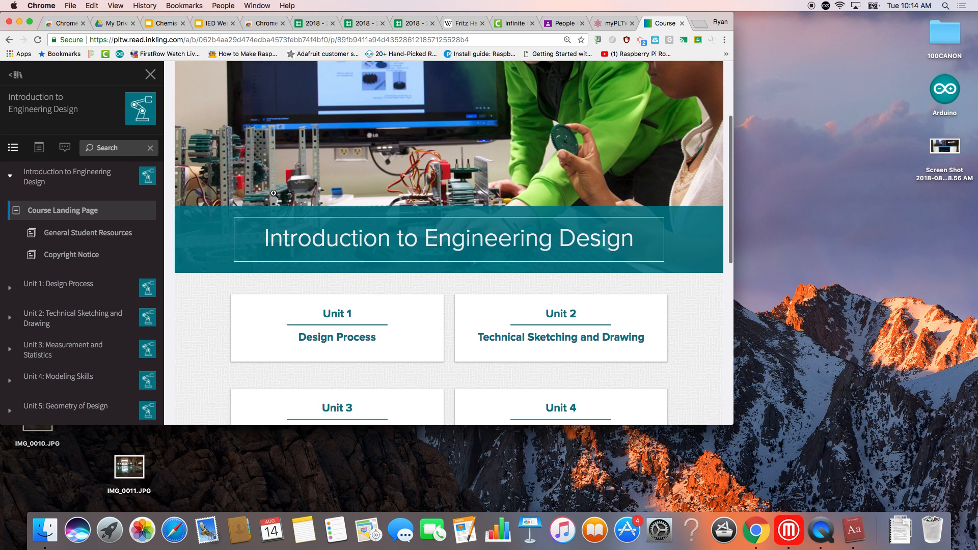
scroll("down", 3)
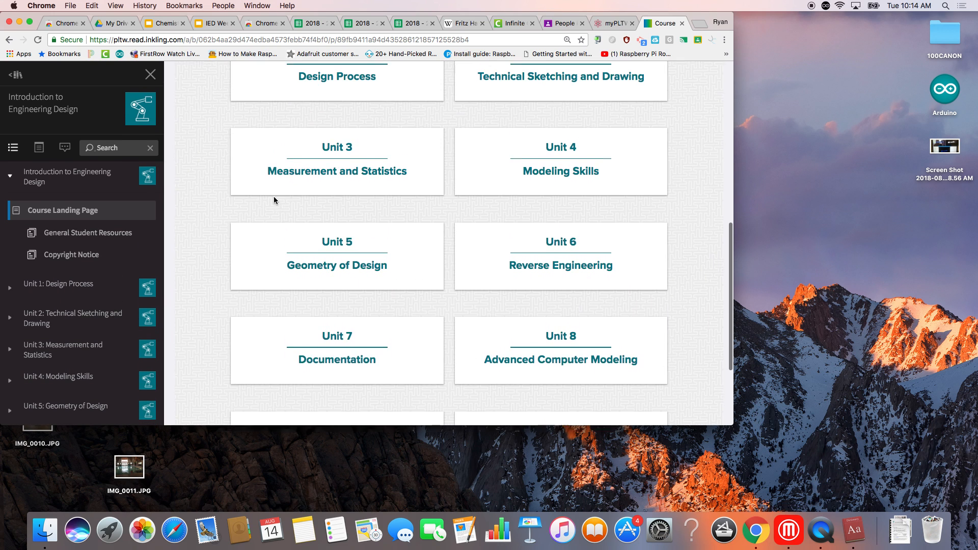
scroll("up", 3)
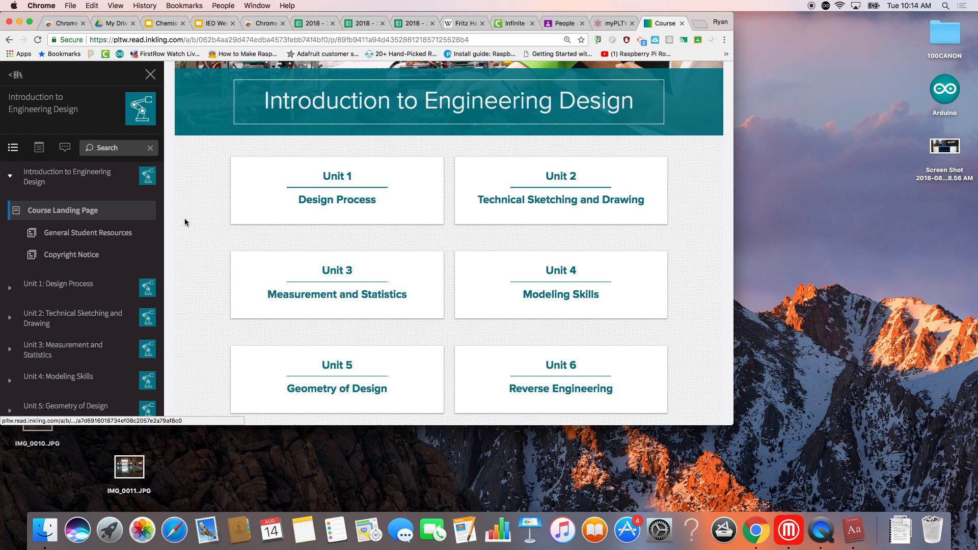
scroll("down", 3)
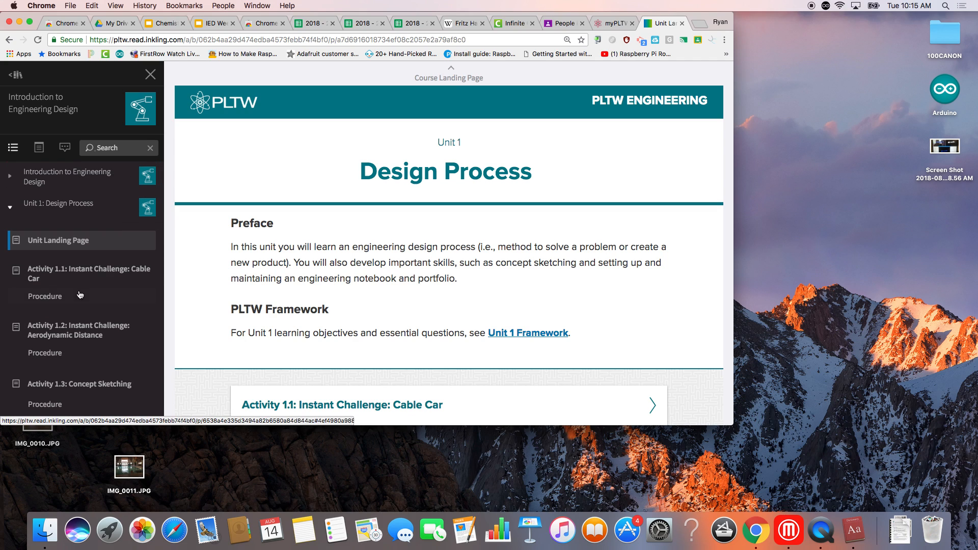
mouse_move(122, 256)
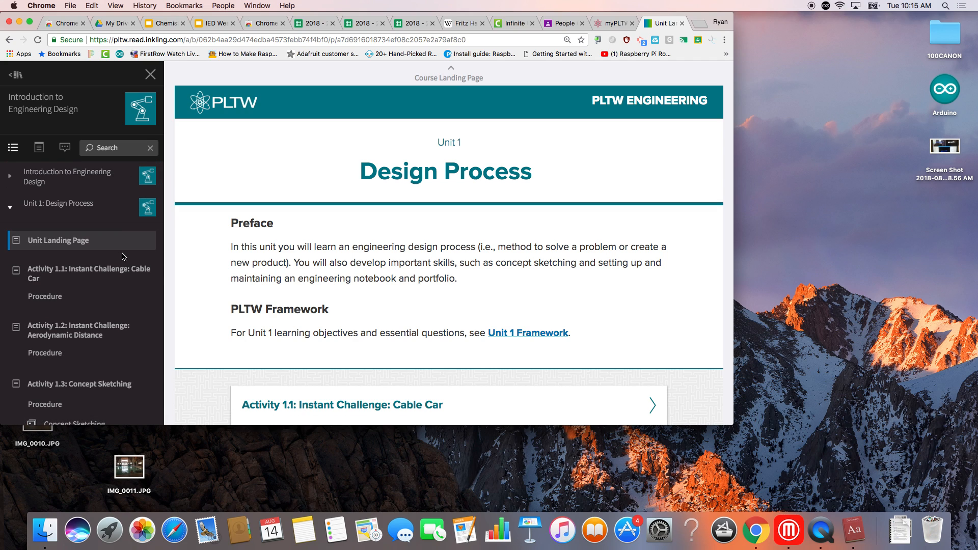
mouse_move(160, 250)
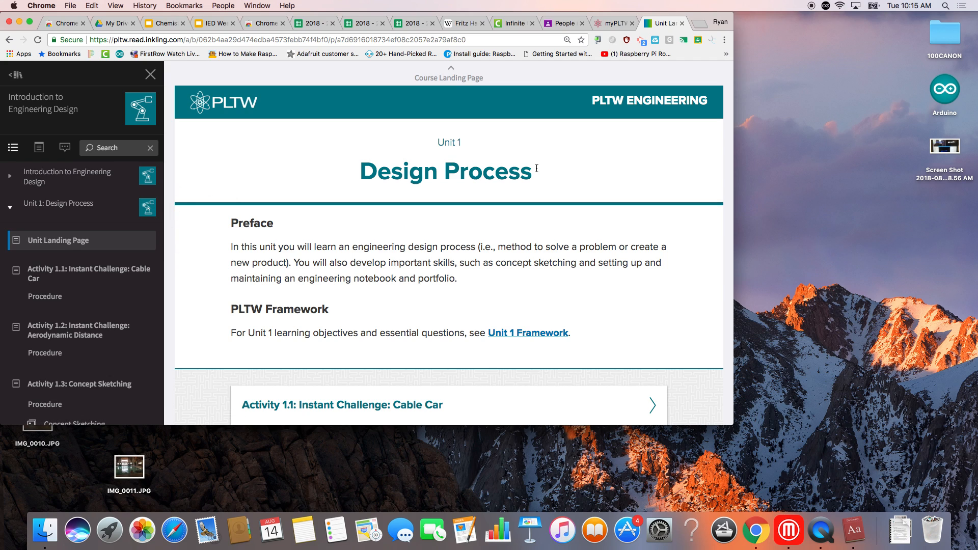
mouse_move(811, 8)
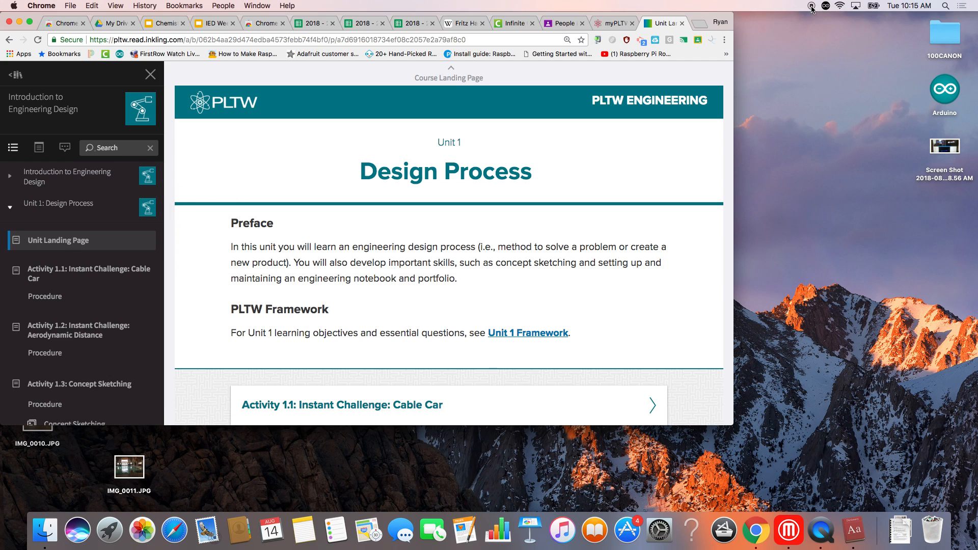